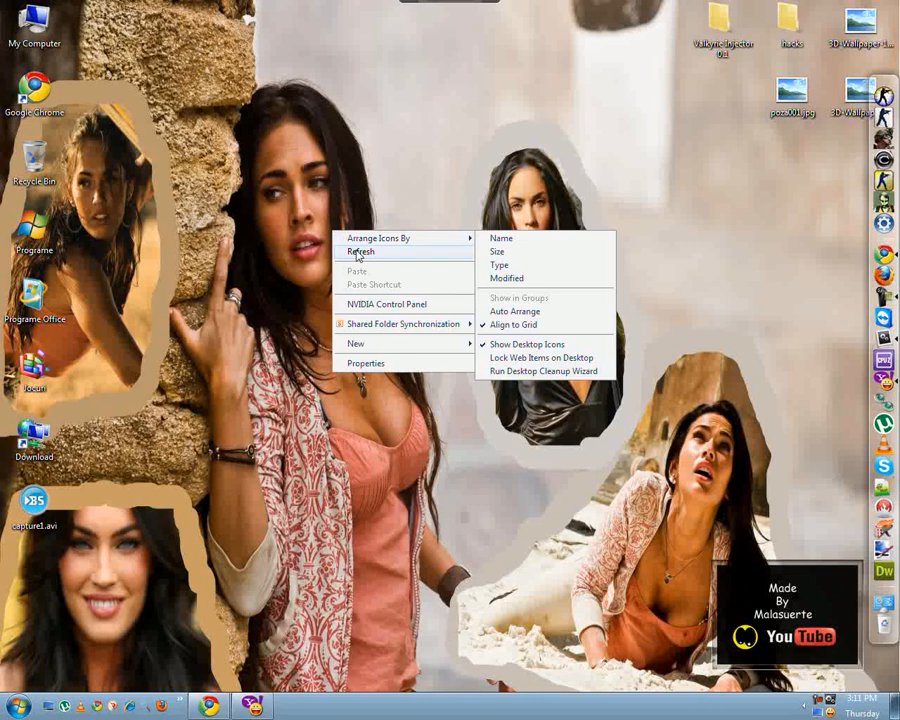
- Refresh the desktop so the Yahoo! Messenger contact list is showing
left_click(360, 251)
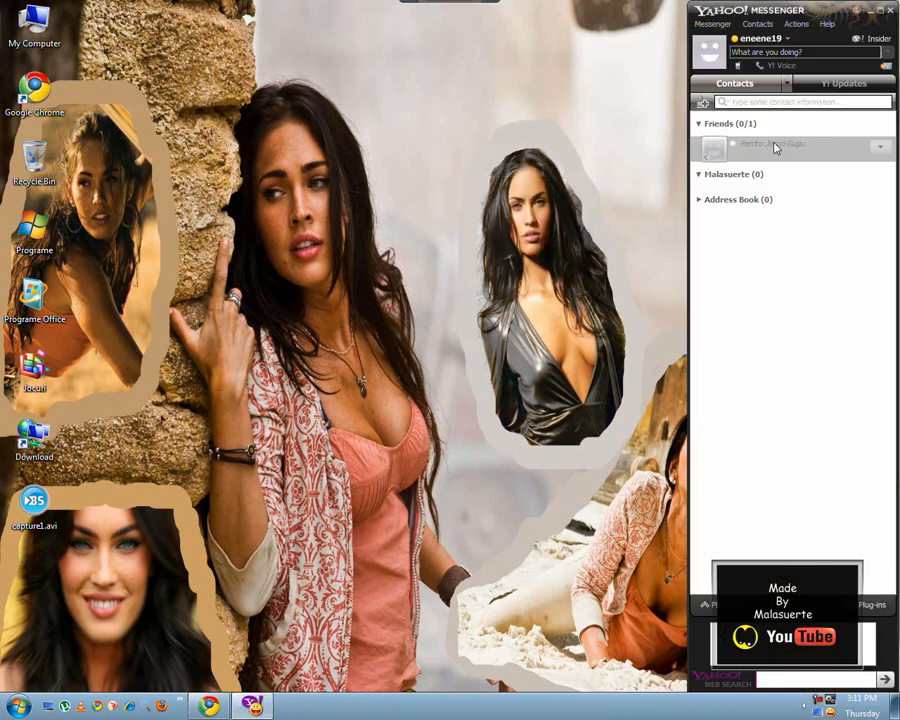
- Open a chat with the offline friend and send the test message 'asdasdasd'
double_click(770, 143)
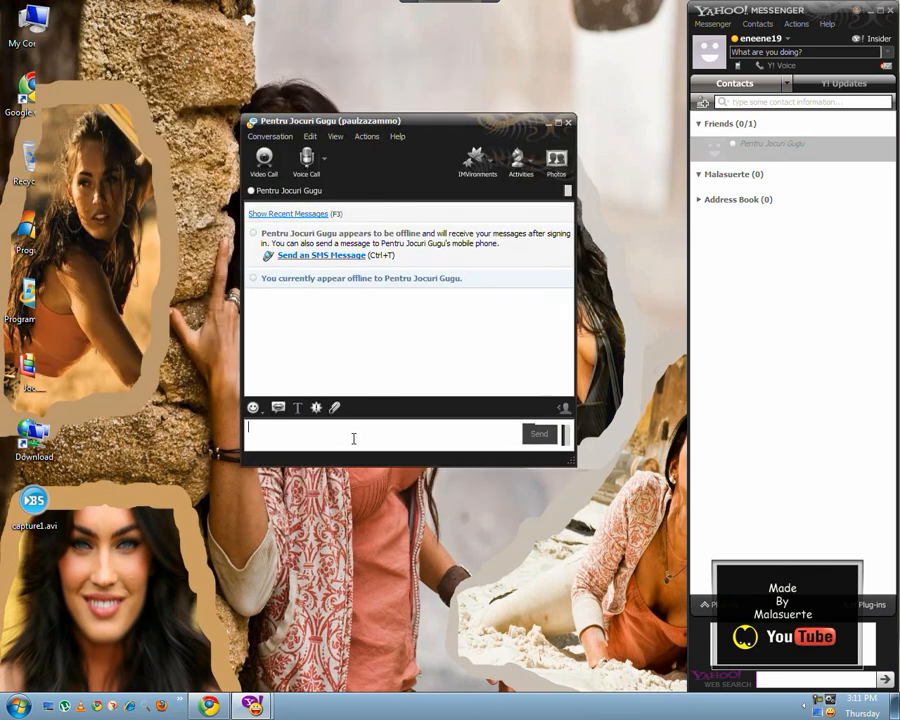
type("asdasdasd")
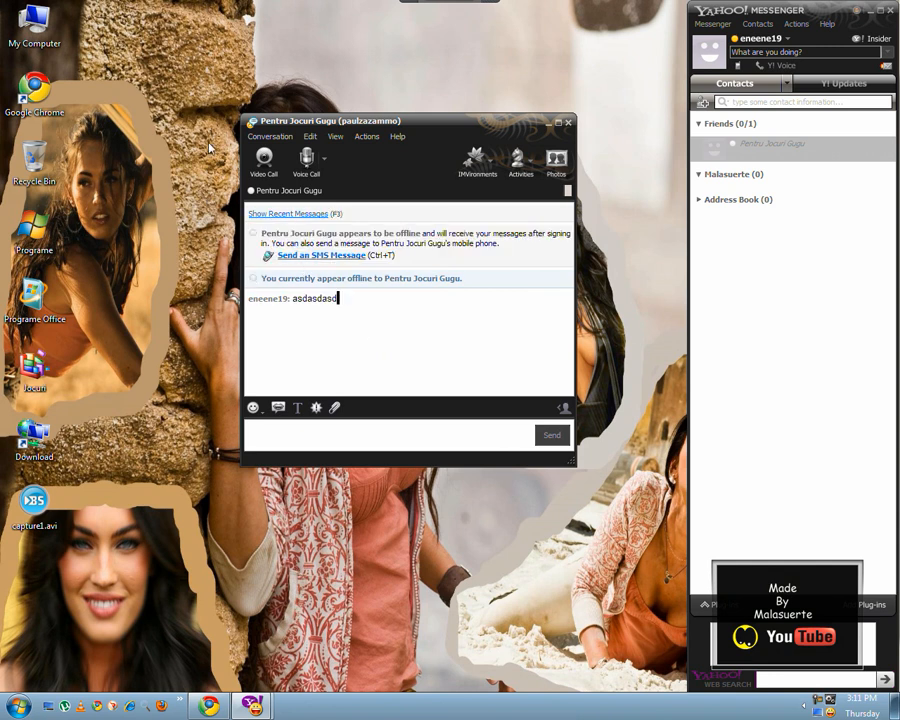
double_click(320, 298)
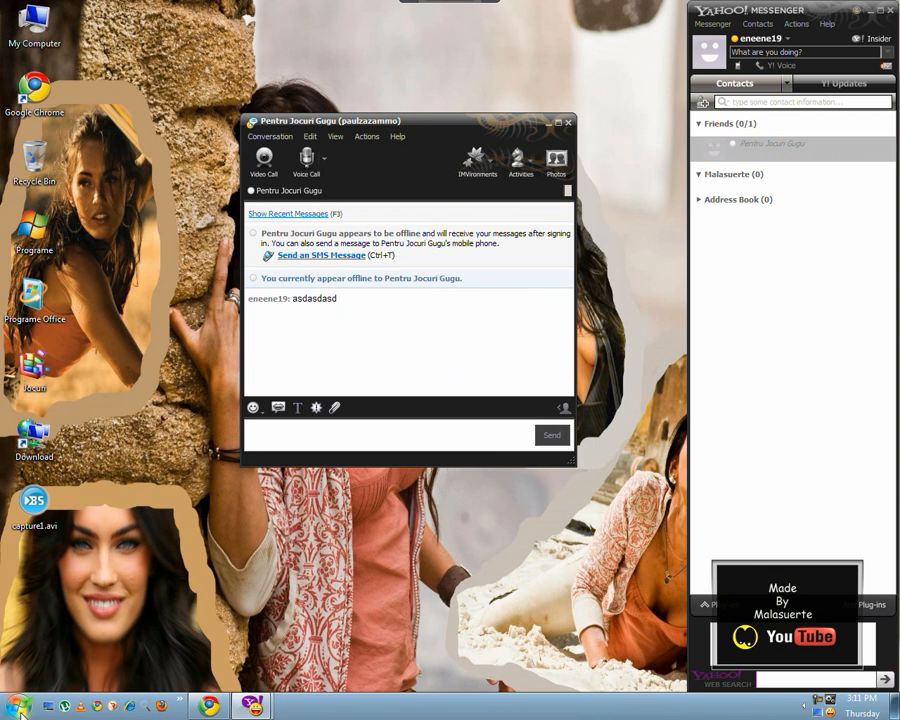
- Run regsvr32 vscript.dll and regsvr32 jscript.dll from Run, then close the chat window
left_click(17, 706)
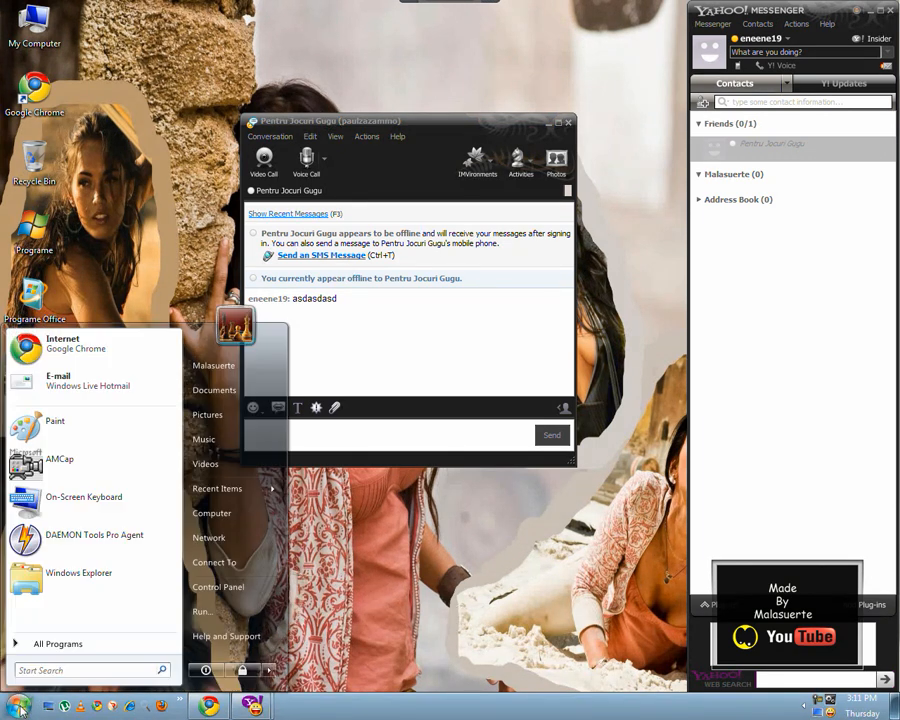
left_click(202, 611)
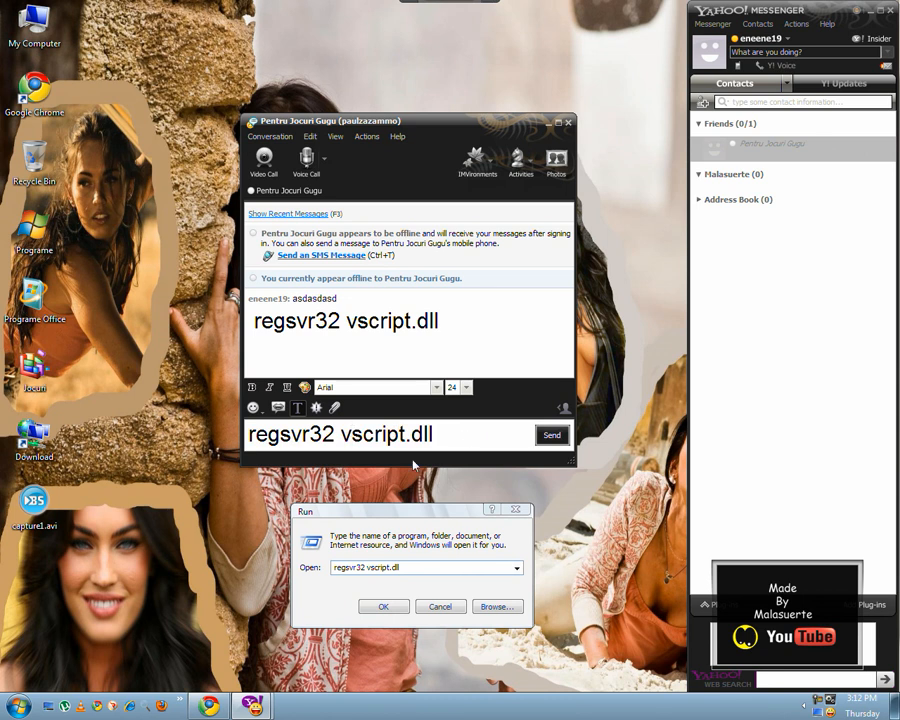
key("BackSpace")
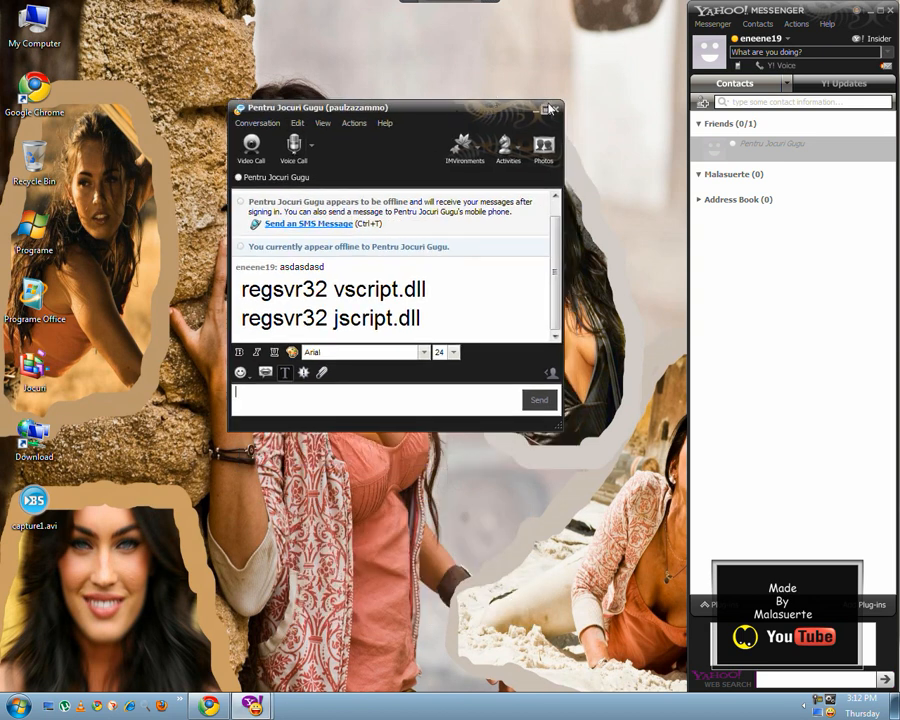
left_click(549, 108)
type("regedit")
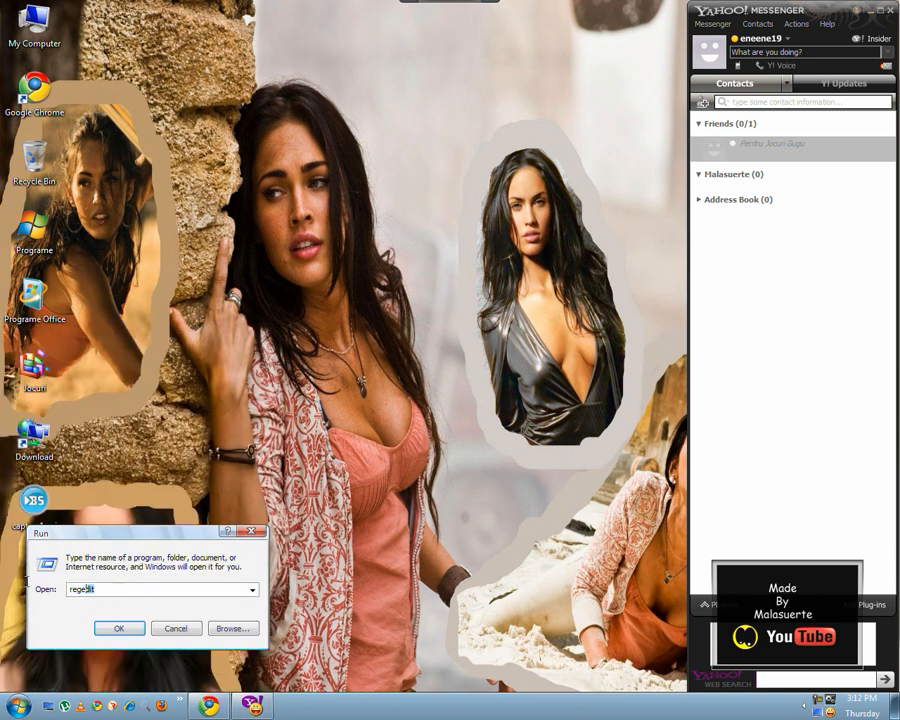
- Launch Registry Editor by running regedit
left_click(118, 628)
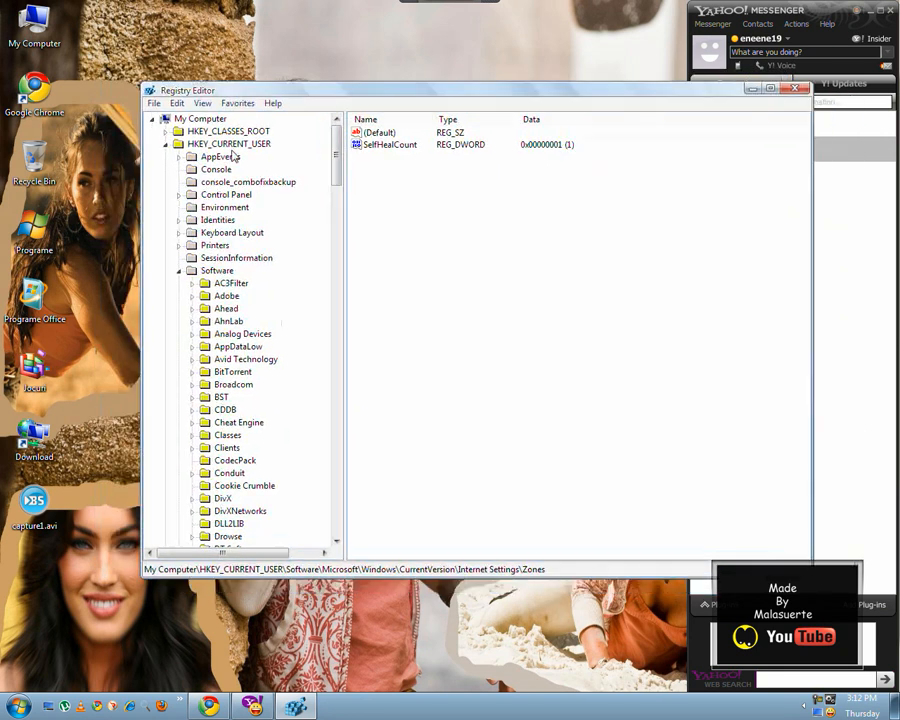
- Expand HKEY_CURRENT_USER > Software > Microsoft > Windows > CurrentVersion to reveal Internet Settings' Zones key
left_click(229, 143)
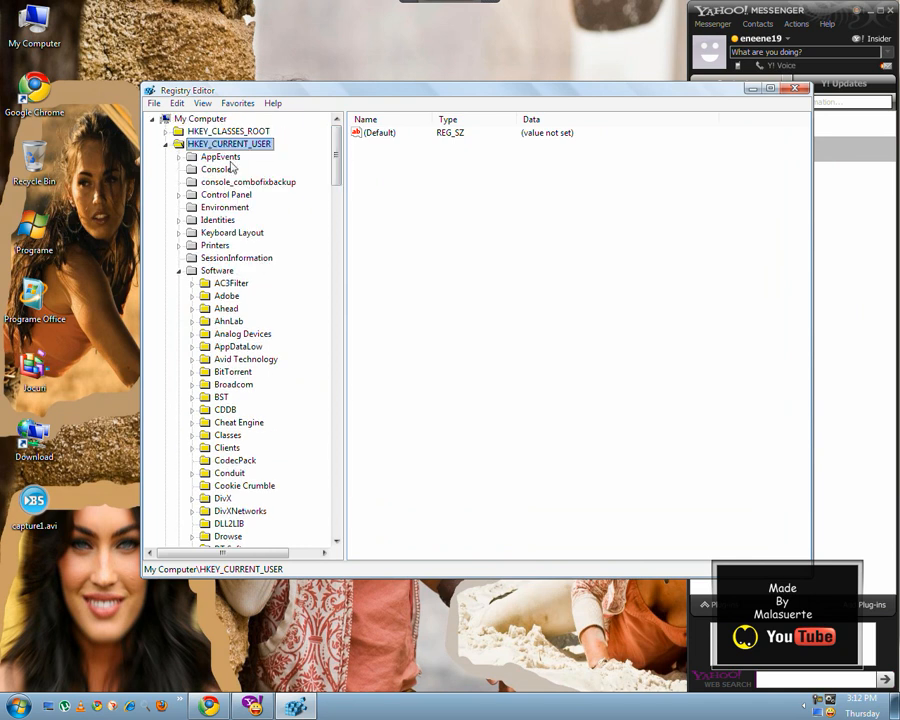
left_click(217, 270)
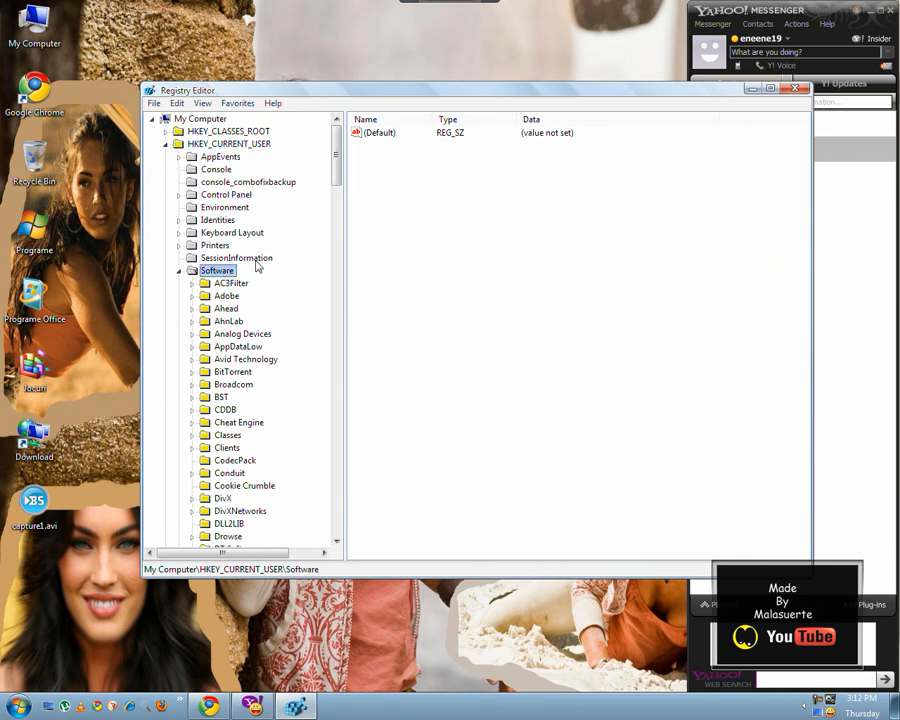
scroll("down", 3)
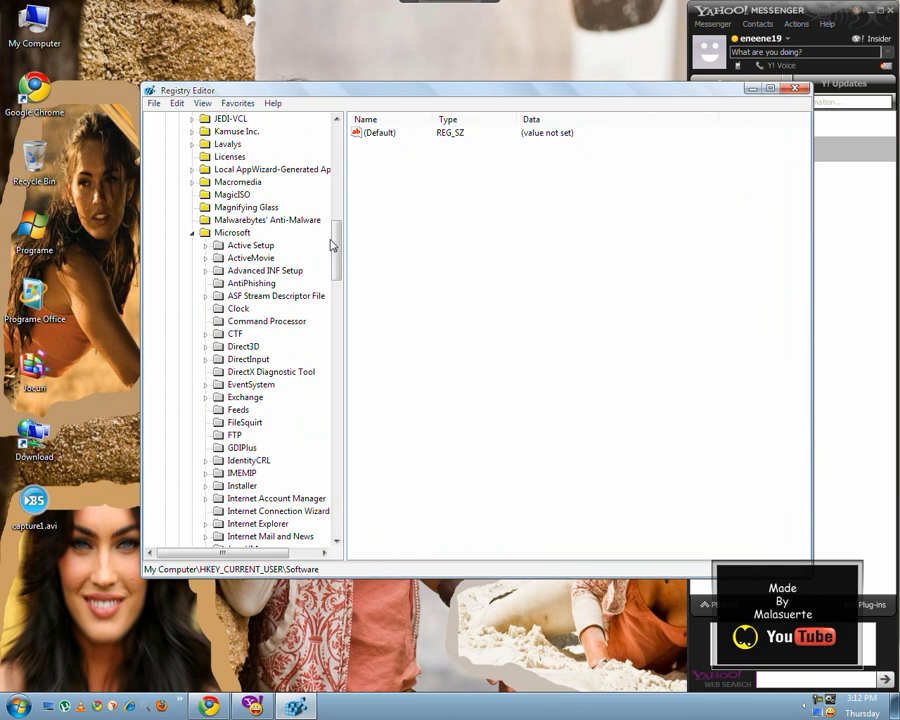
left_click(232, 232)
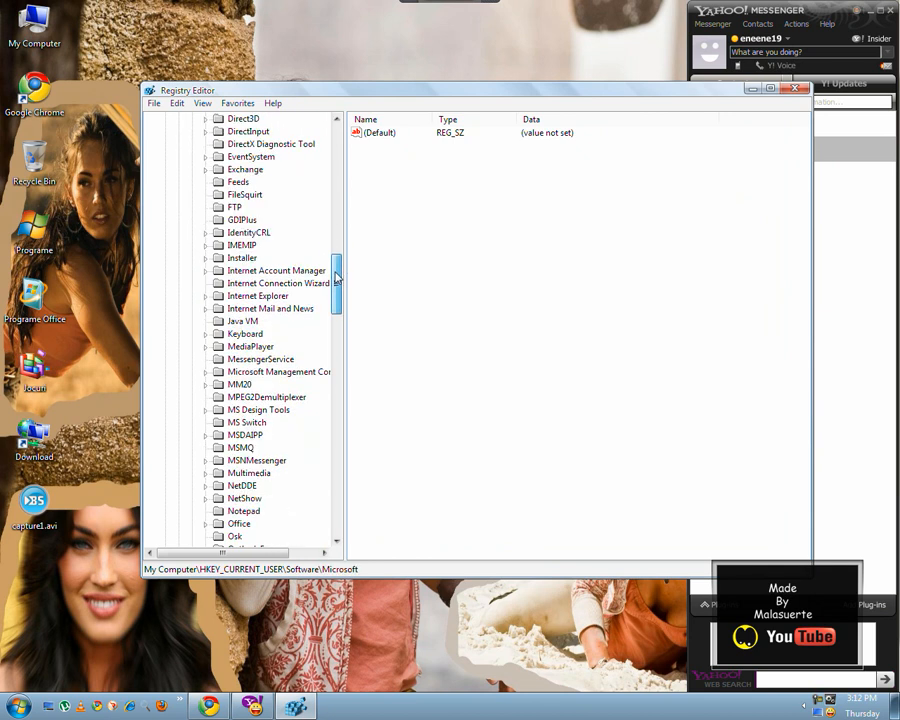
scroll("down", 3)
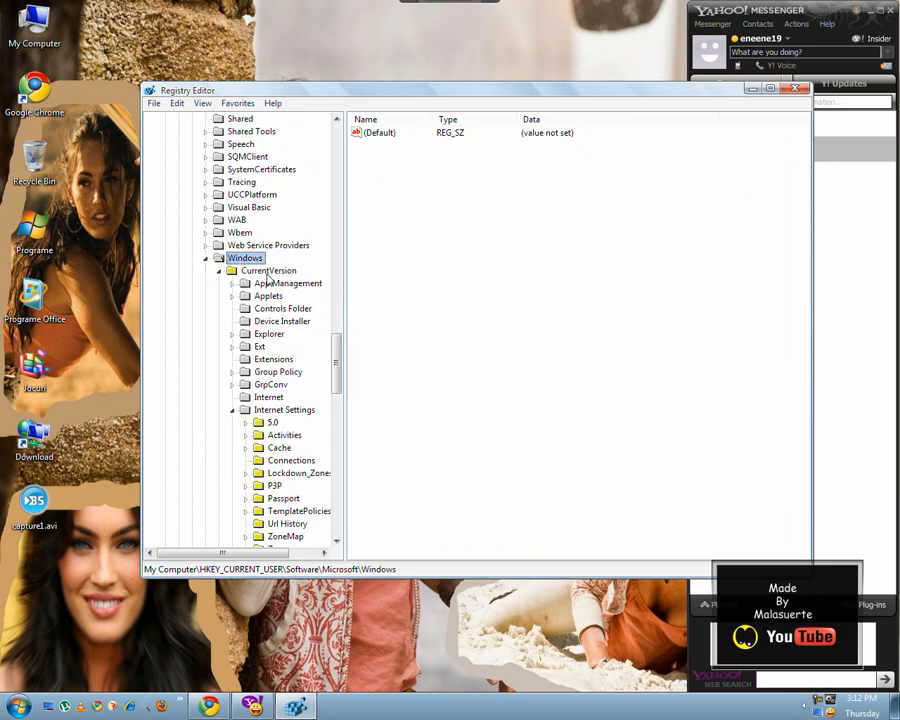
left_click(268, 270)
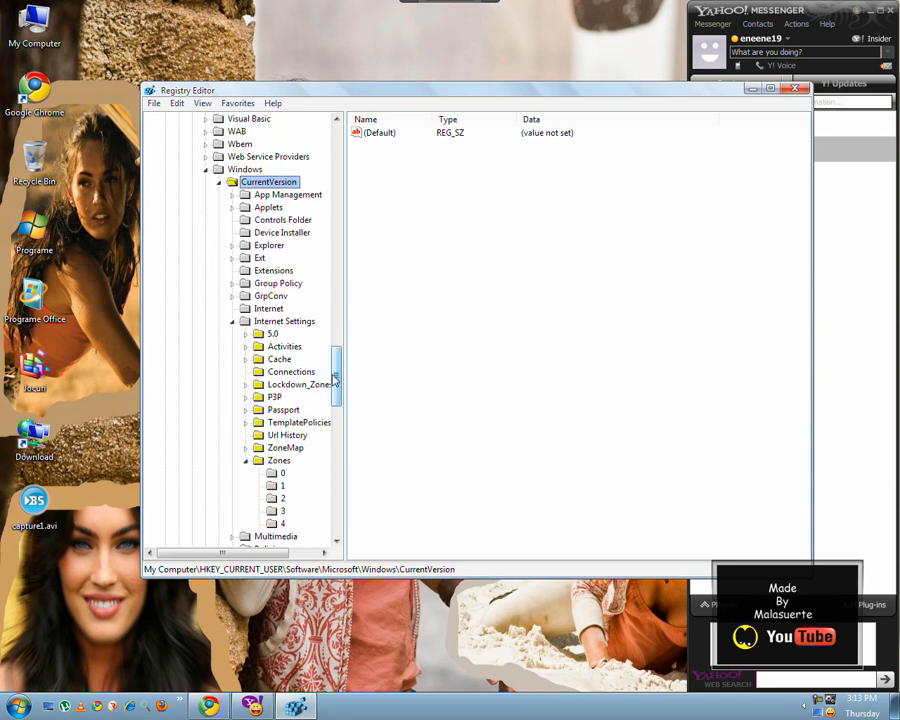
- Select Zones, cancel its delete confirmation with No, and close Registry Editor
left_click(280, 296)
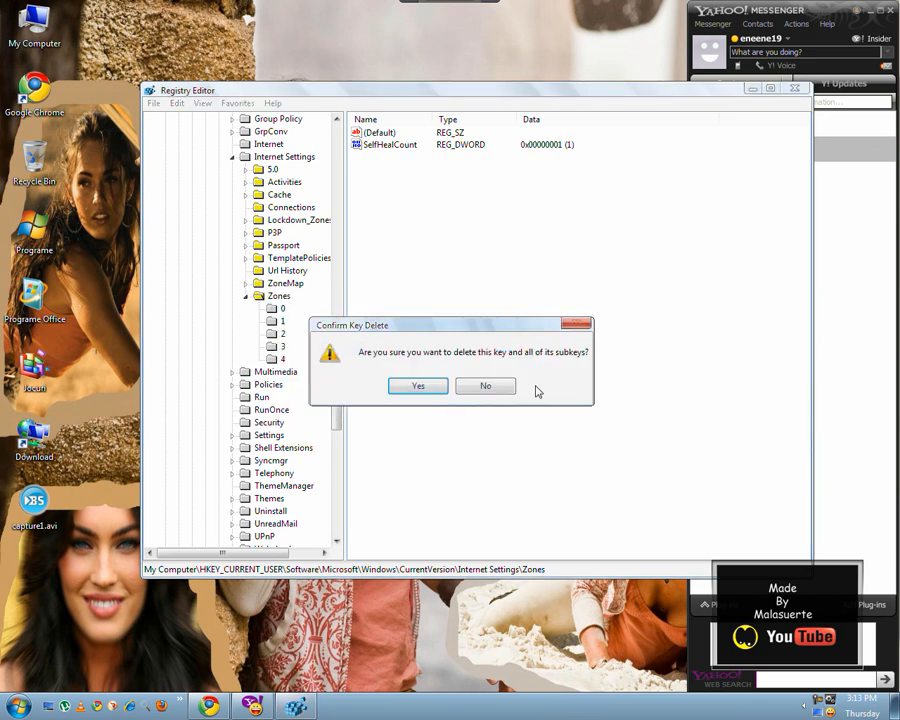
left_click(485, 386)
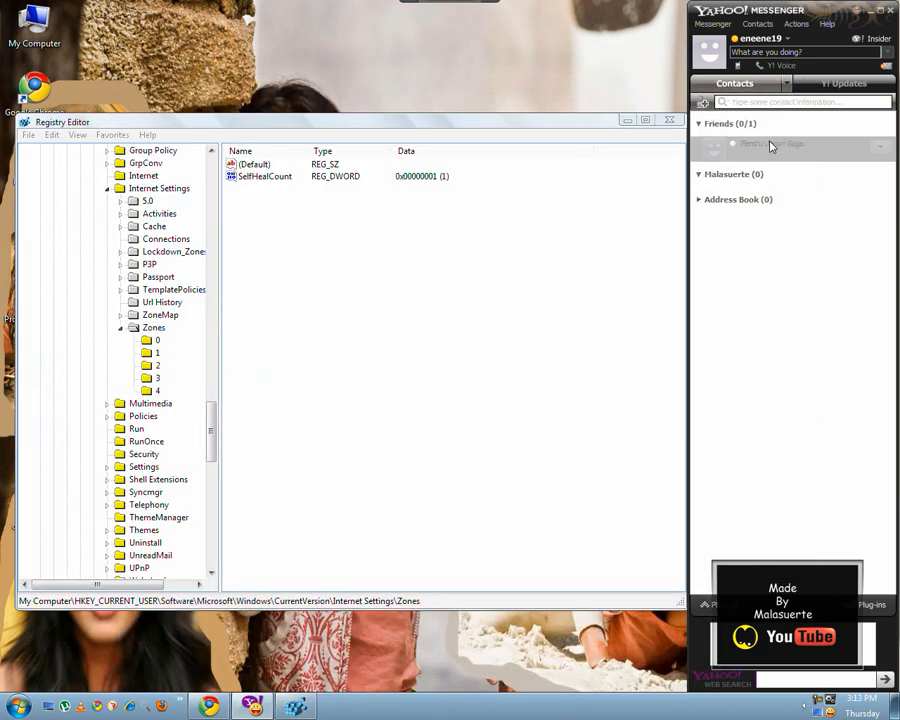
mouse_move(370, 65)
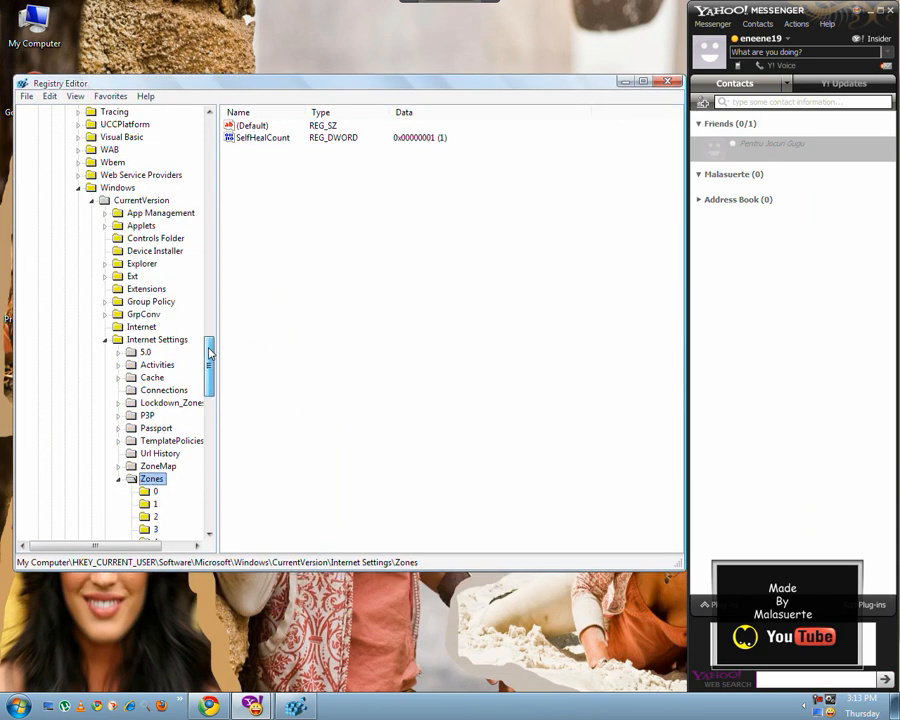
scroll("down", 3)
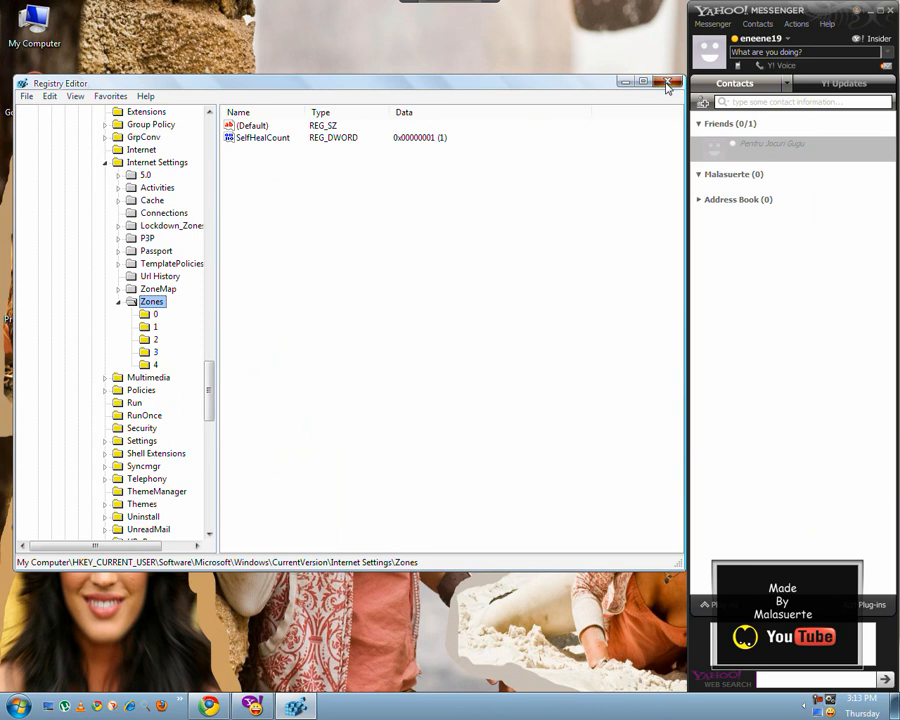
left_click(668, 82)
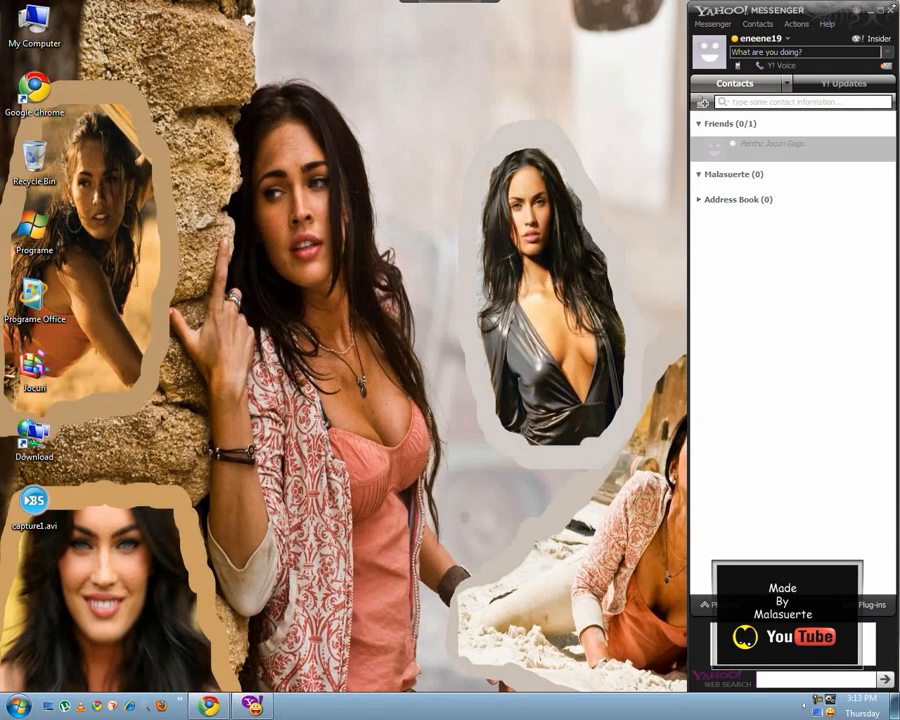